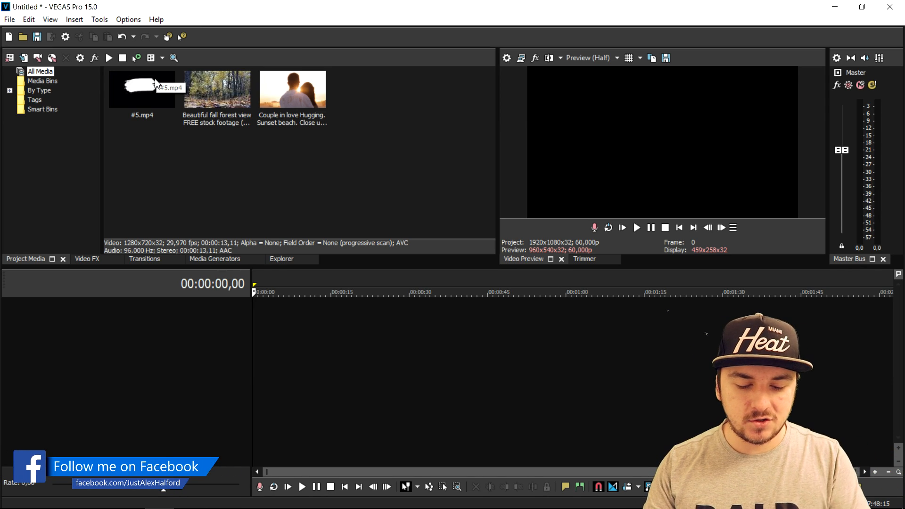
pyautogui.moveTo(177, 123)
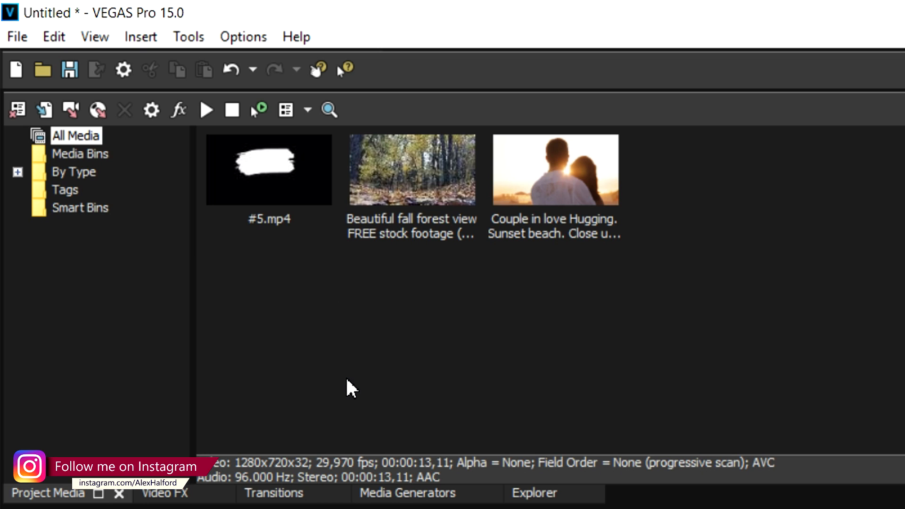
# Step: Put the couple clip on the top video track above the #5.mp4 paint-stroke clip
pyautogui.click(268, 169)
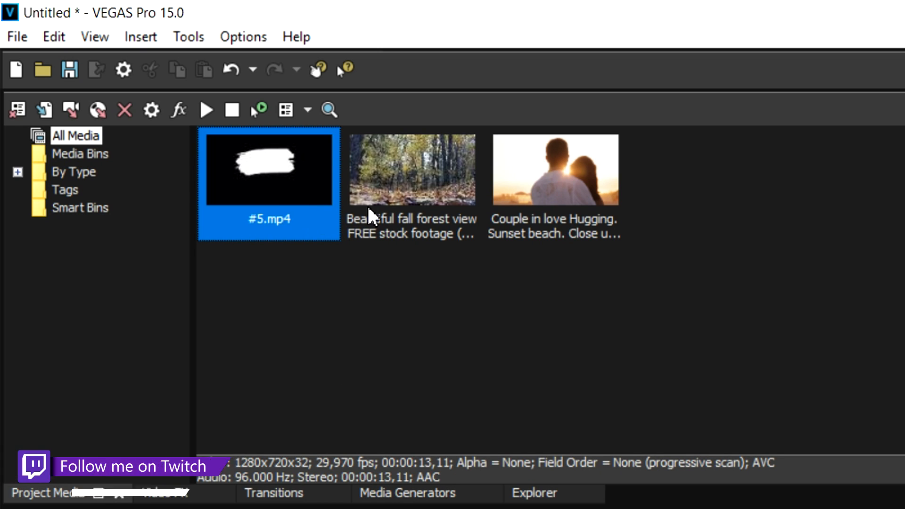
pyautogui.click(554, 169)
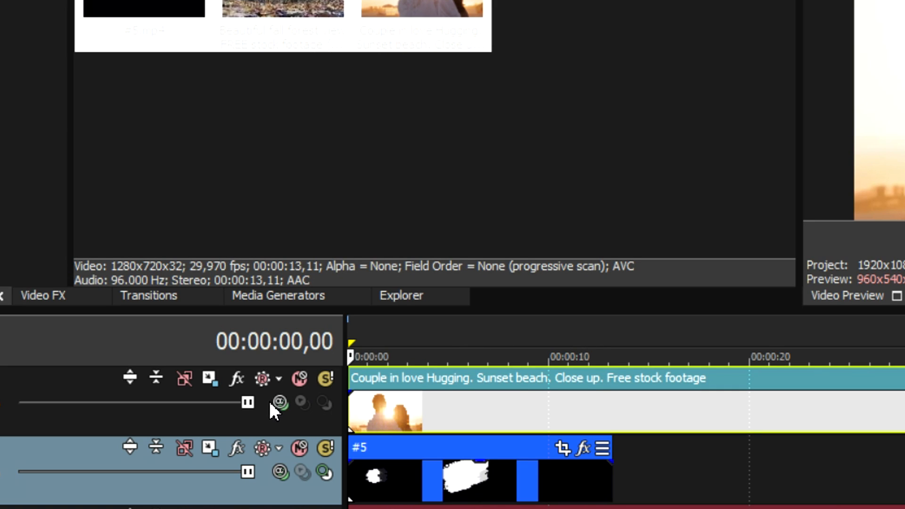
# Step: Set the paint-stroke track's compositing mode to a mask mode such as Multiply (Mask)
pyautogui.click(279, 402)
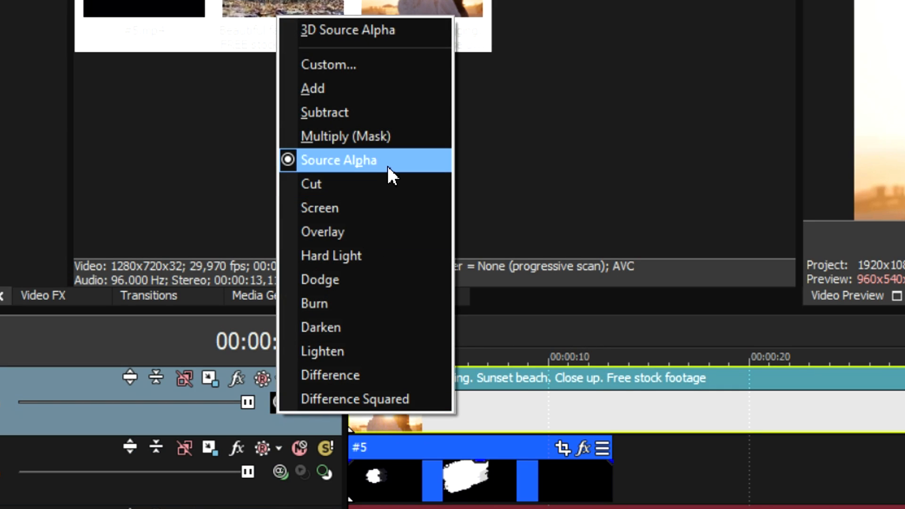
pyautogui.click(339, 160)
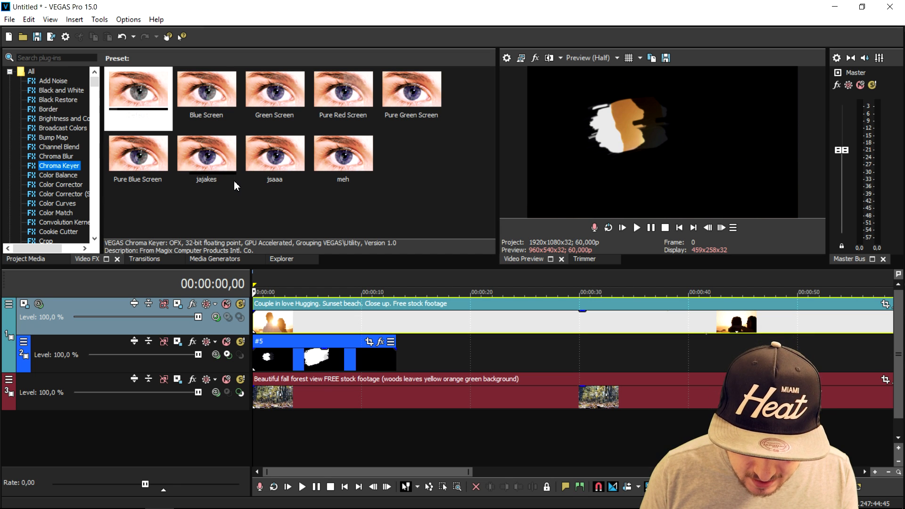
# Step: Adjust the #5 track's compositing so the forest track shows through in the preview
pyautogui.click(137, 89)
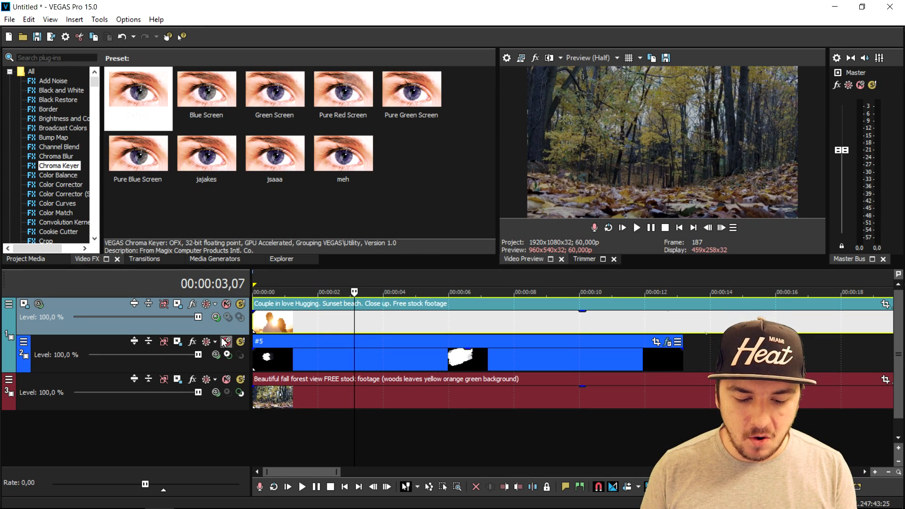
# Step: Make the couple track a compositing child of the #5 paint-stroke mask track
pyautogui.click(340, 291)
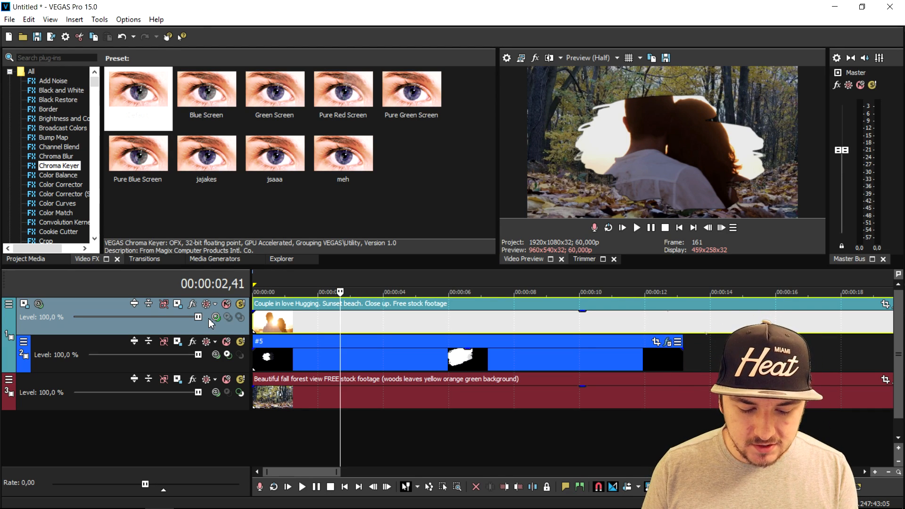
pyautogui.click(215, 316)
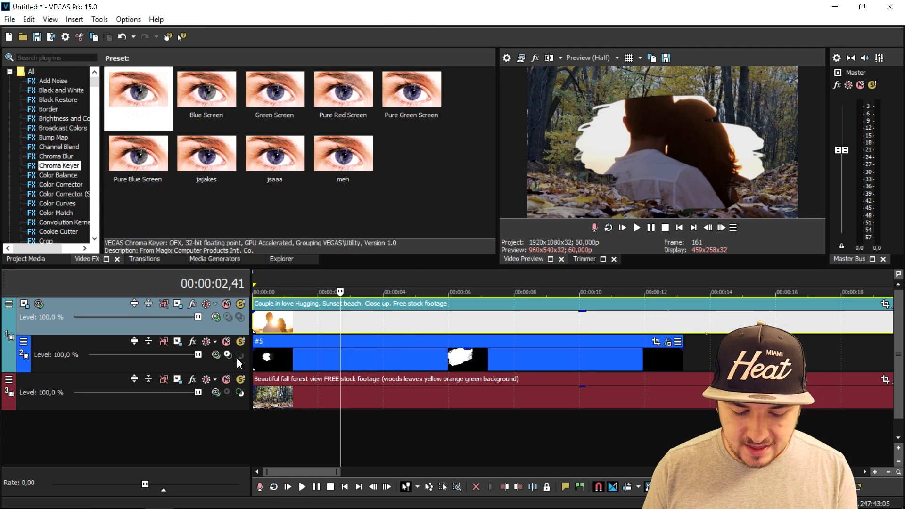
pyautogui.moveTo(228, 354)
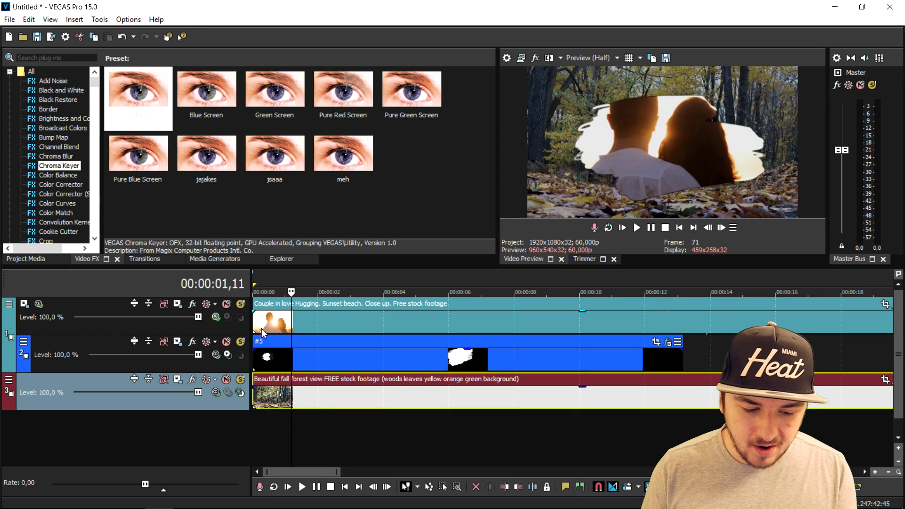
# Step: Apply the 50% Black and White Video FX preset to the forest clip
pyautogui.click(61, 90)
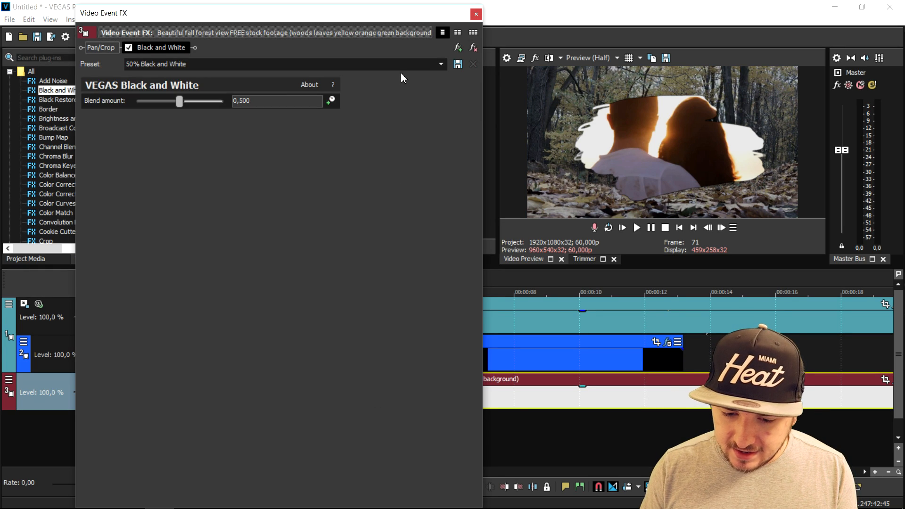
pyautogui.click(476, 13)
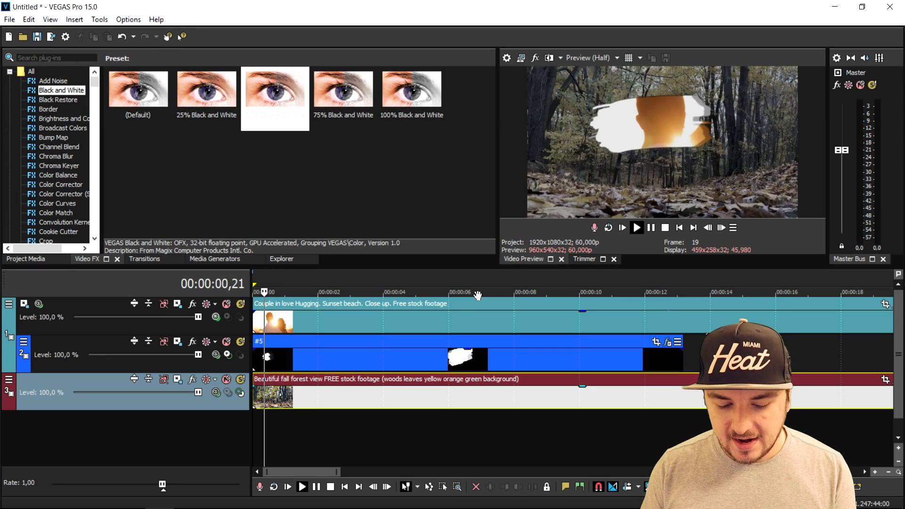